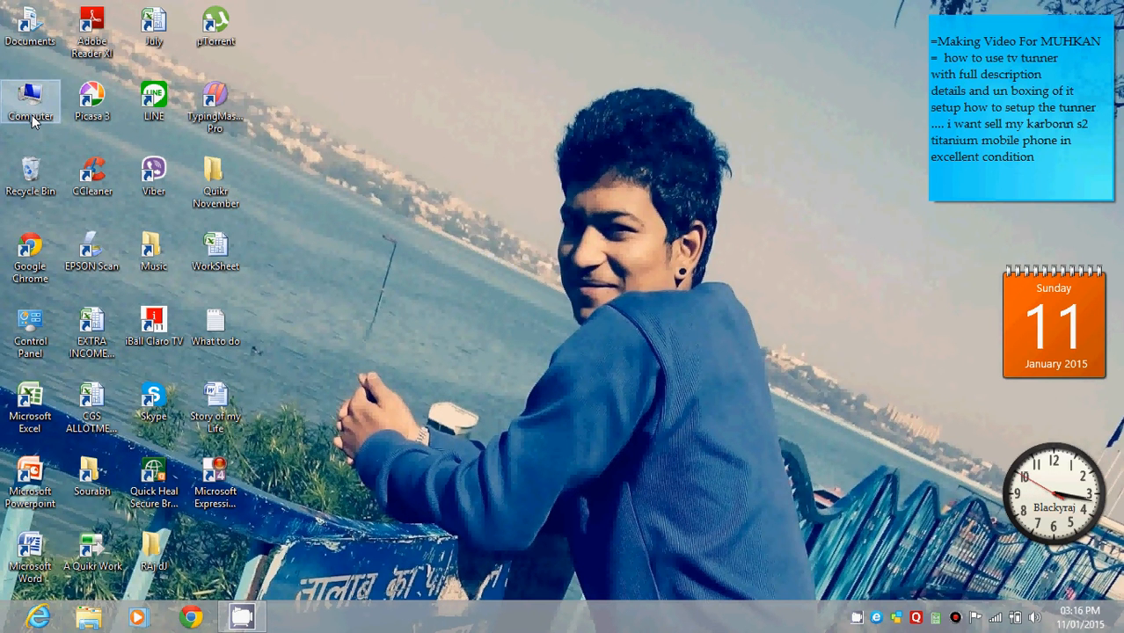
Step: Open Computer from the desktop and browse the Softwares (E:) drive
double_click(31, 104)
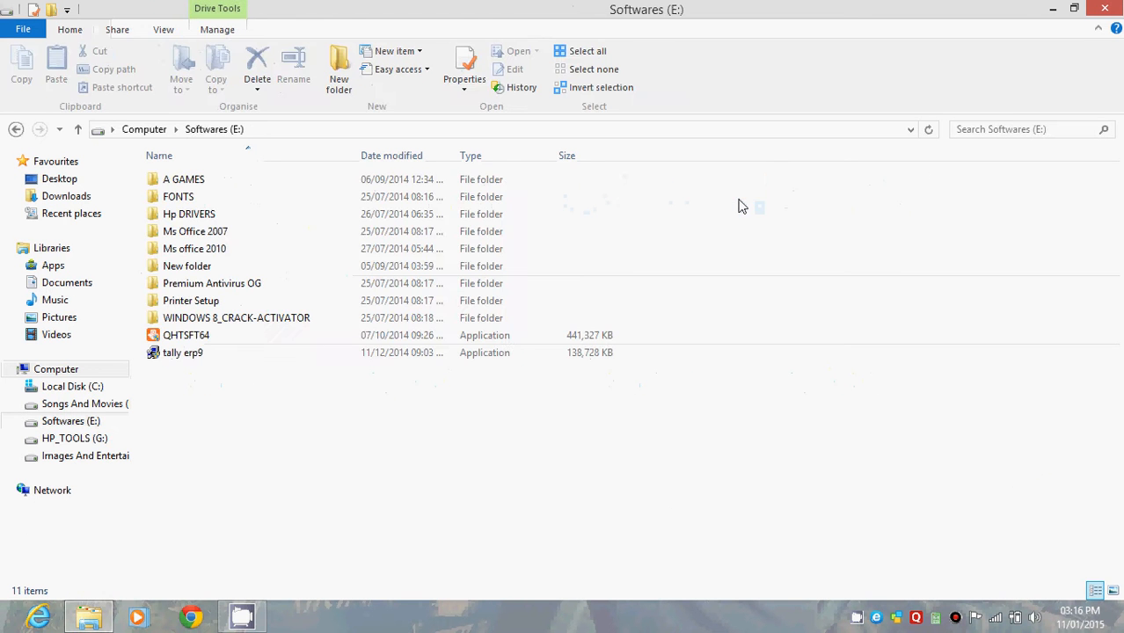
mouse_move(574, 427)
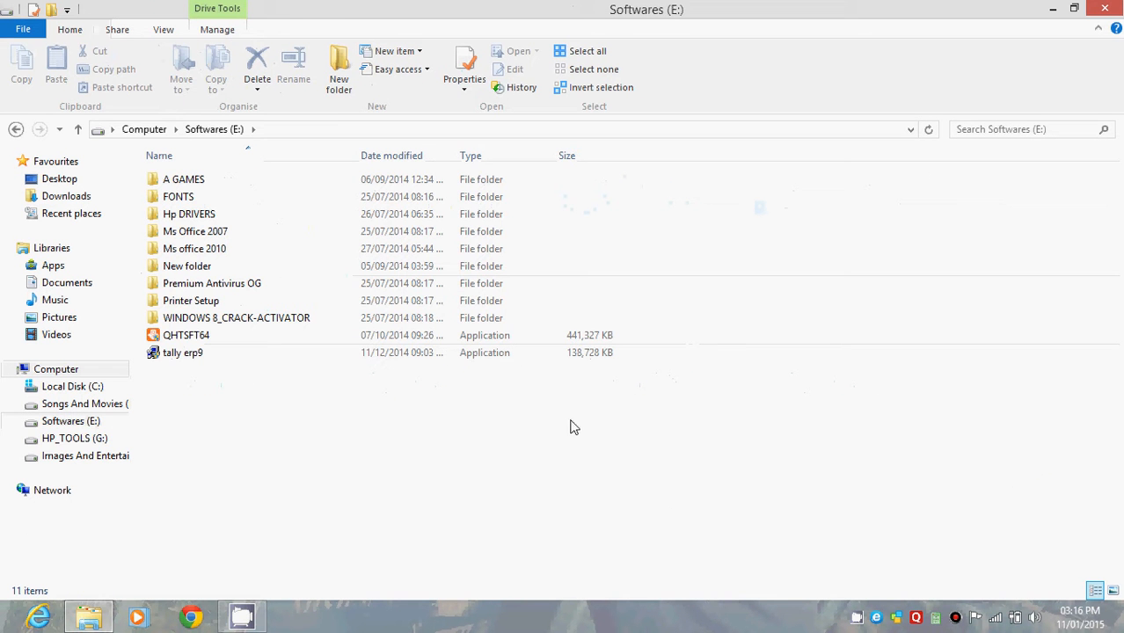
right_click(574, 427)
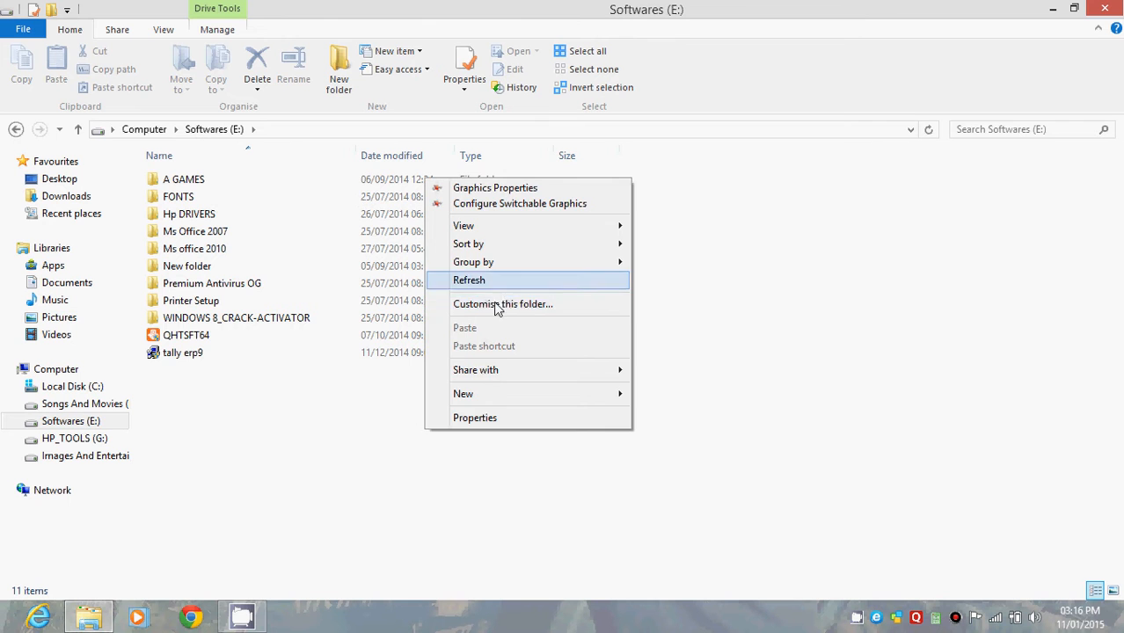
Step: Open the WINDOWS 8_CRACK-ACTIVATOR folder on the Softwares drive
double_click(235, 318)
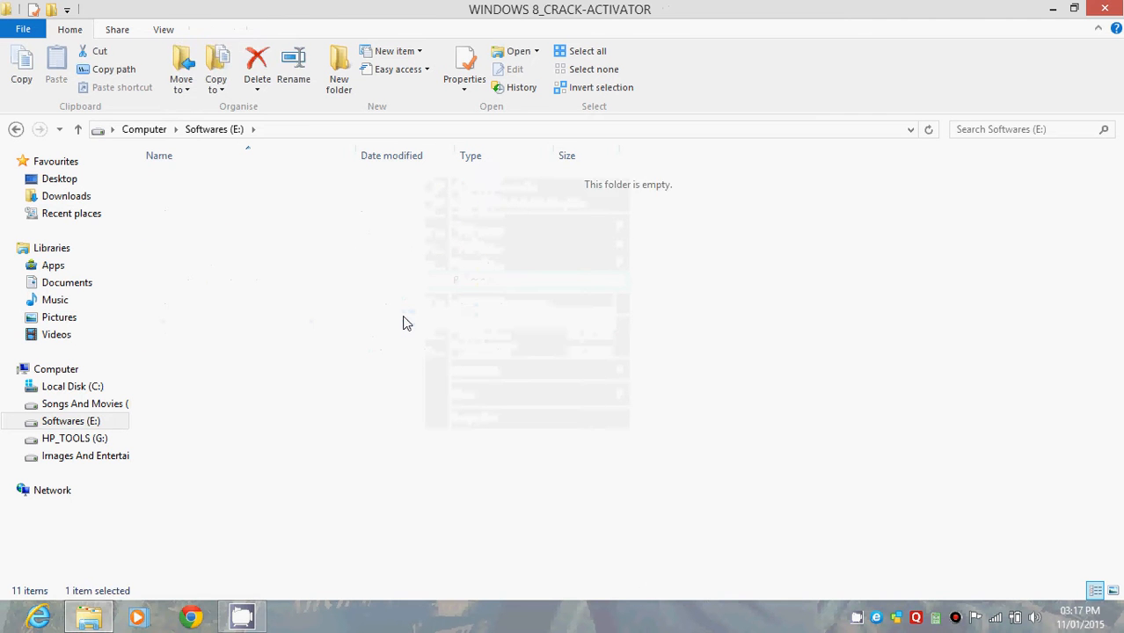
right_click(407, 323)
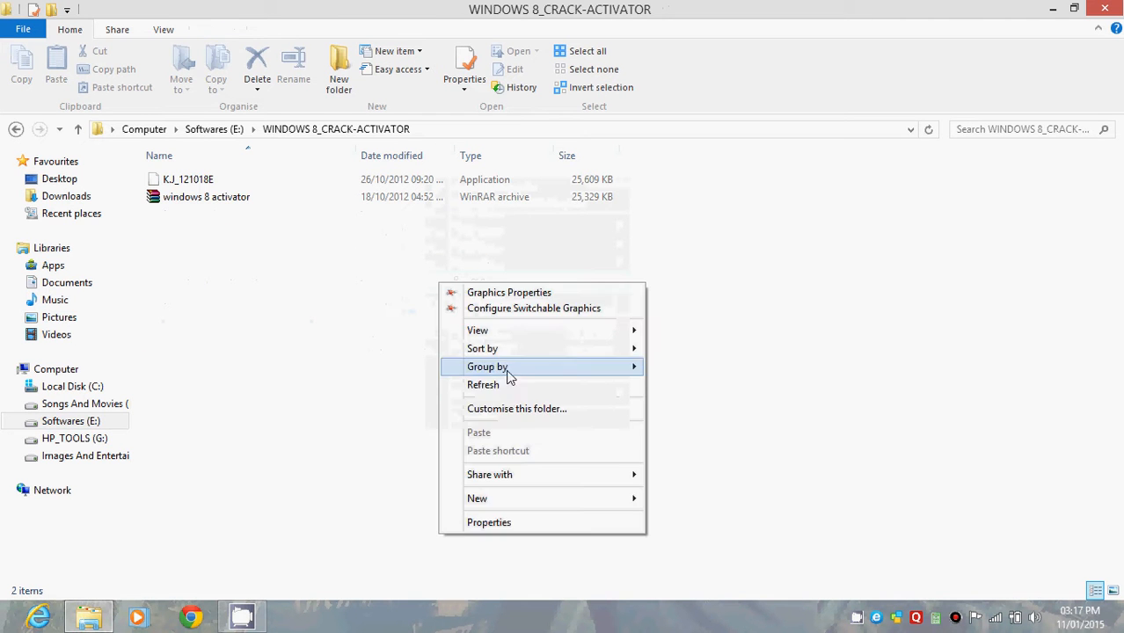
click(205, 196)
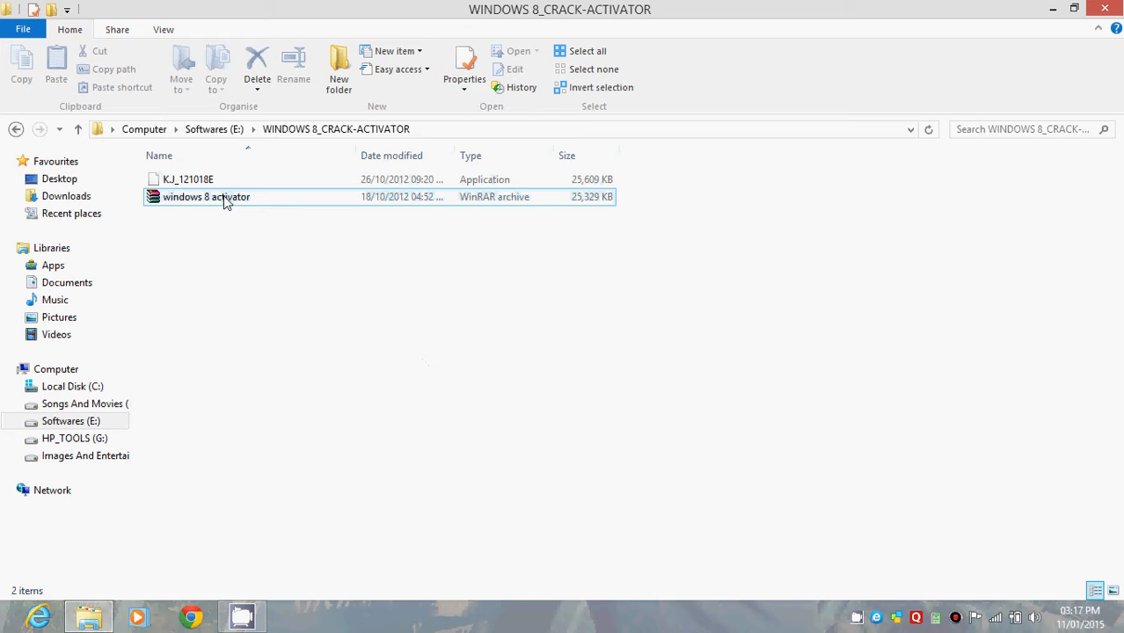
Step: Extract the windows 8 activator archive here, replacing KJ_121018E.exe
click(206, 196)
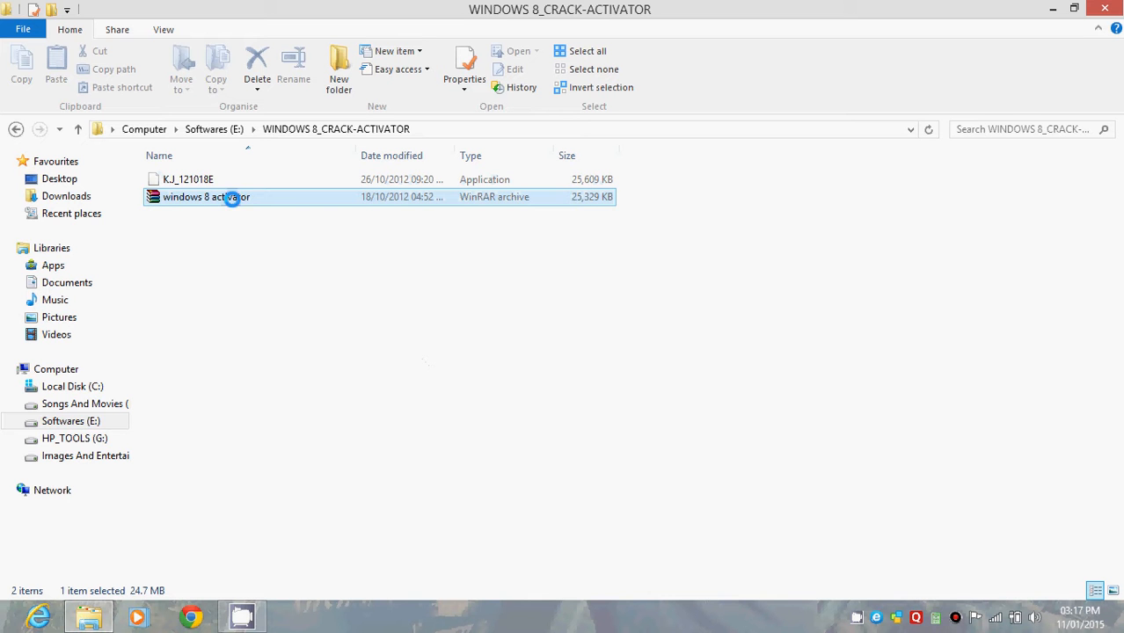
right_click(206, 196)
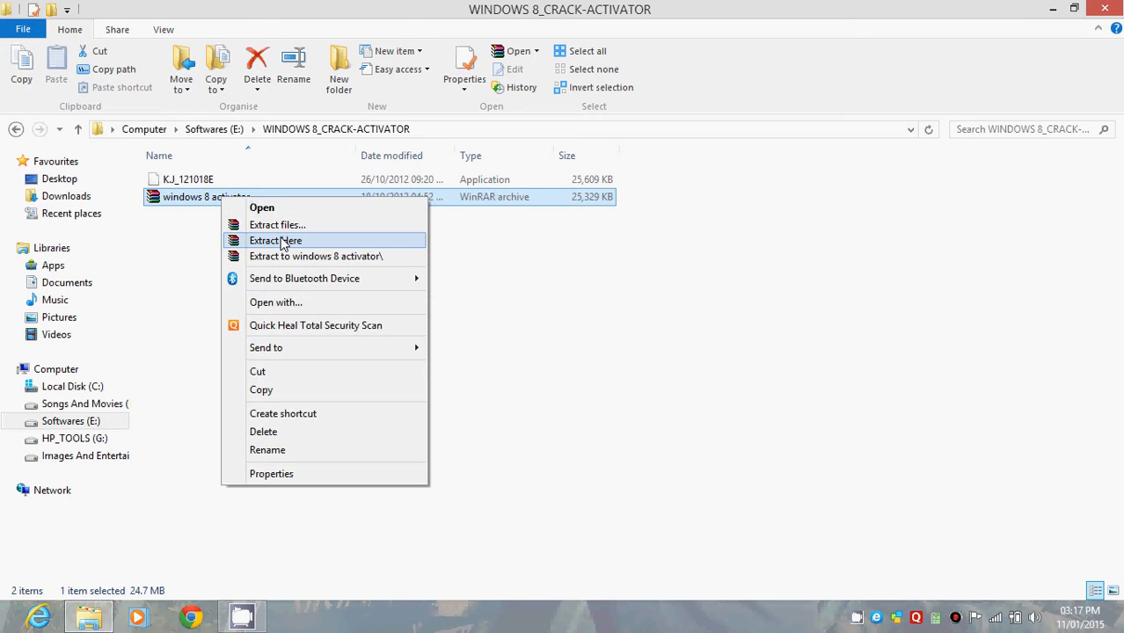
click(276, 240)
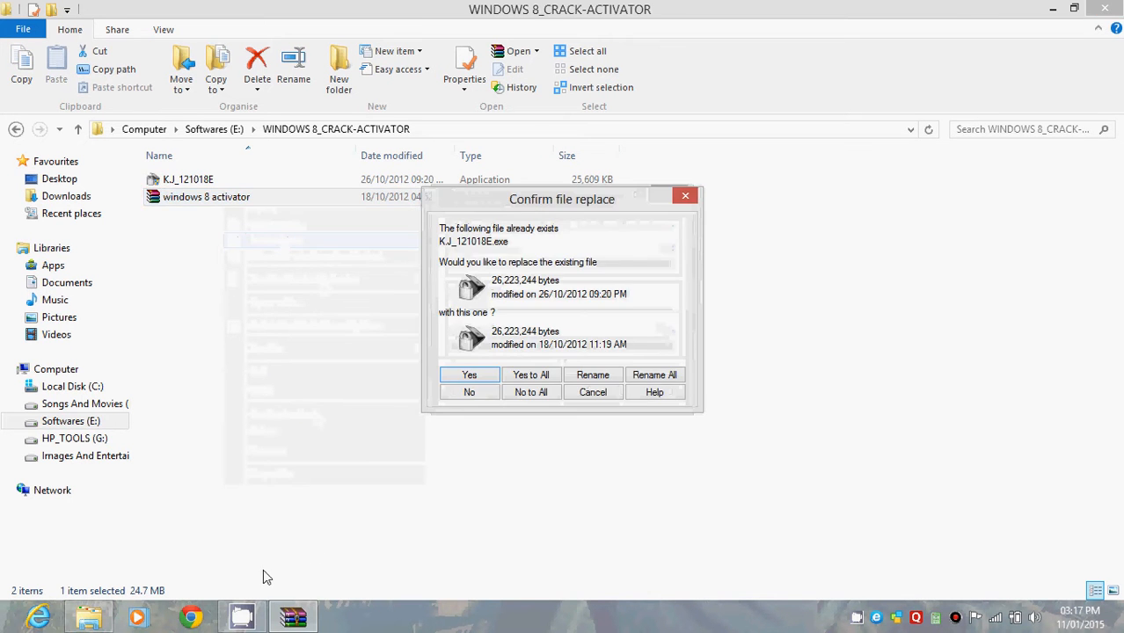
click(468, 374)
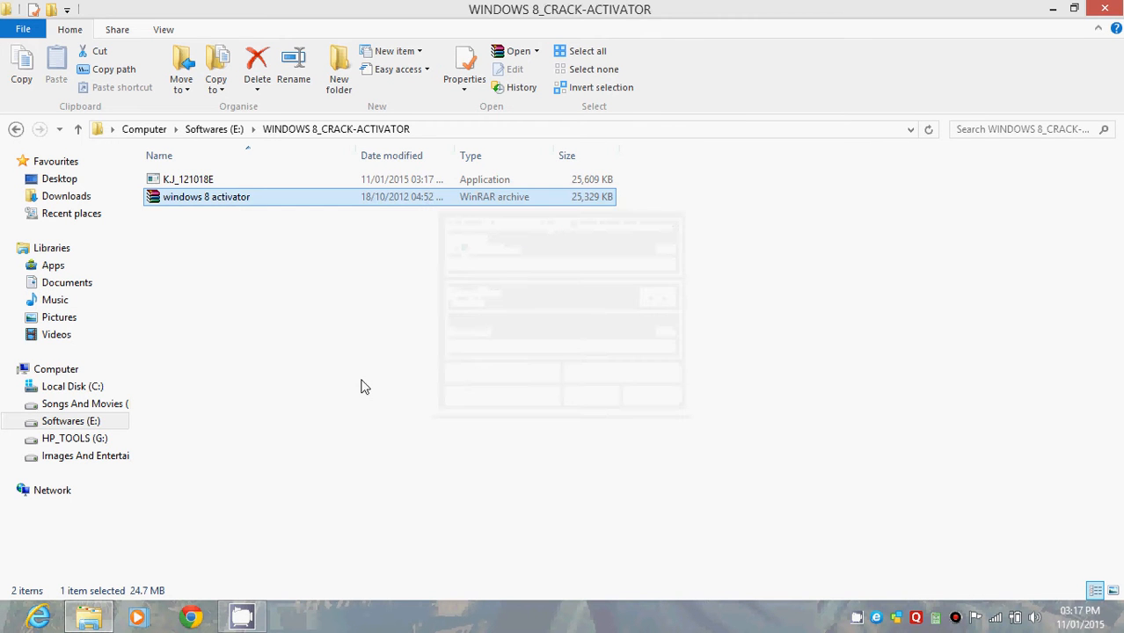
click(189, 180)
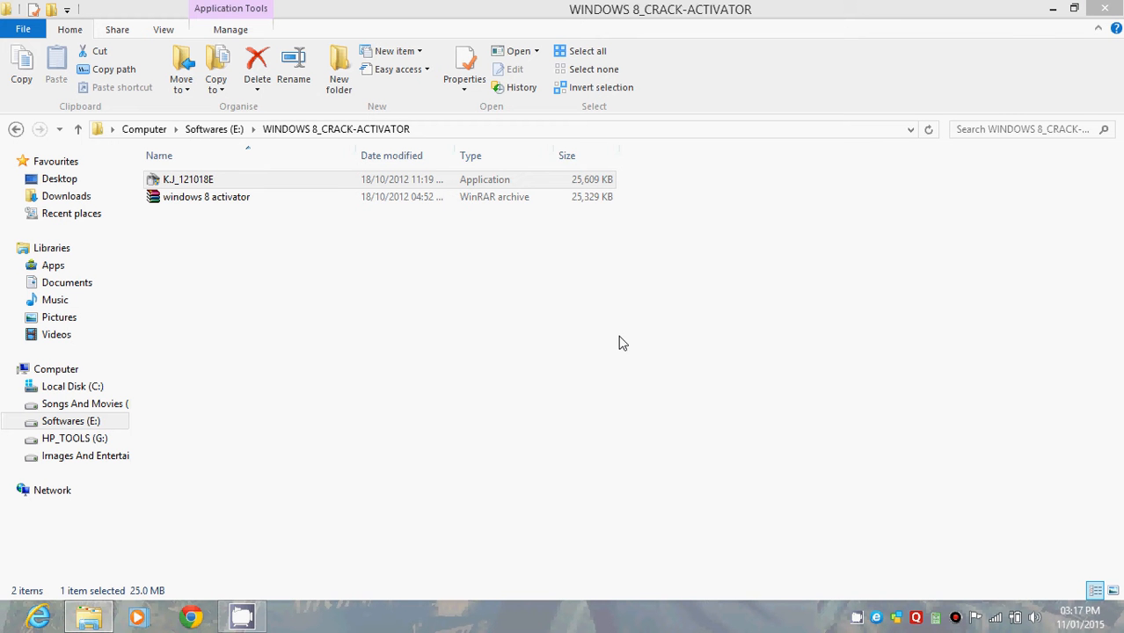
Step: Launch the KJ_121018E loader and let its extraction run
double_click(206, 196)
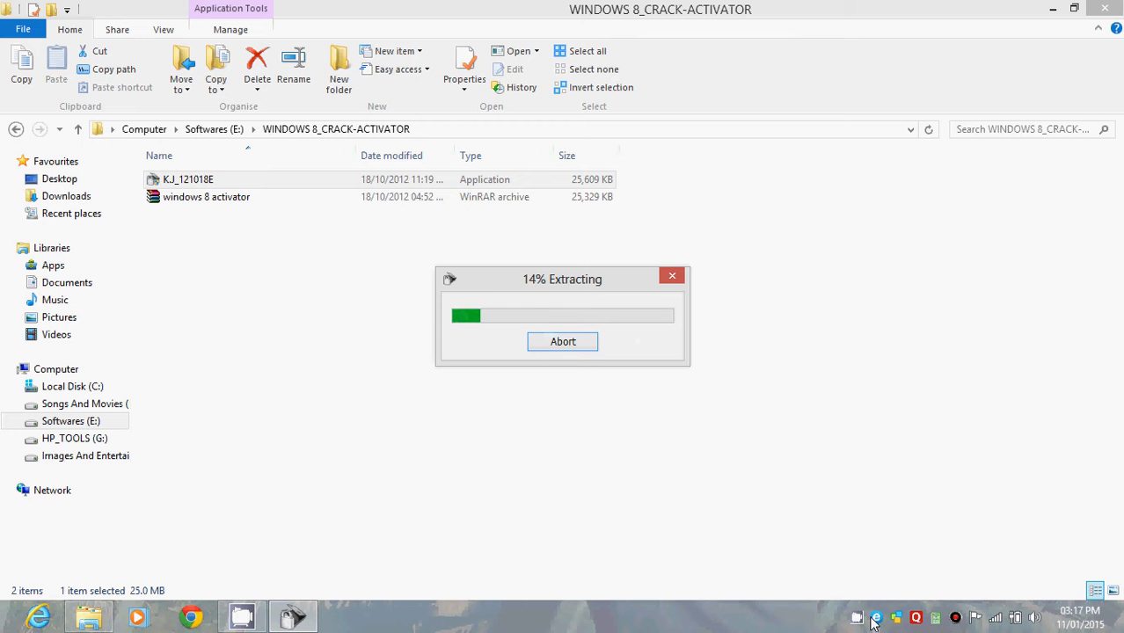
mouse_move(903, 587)
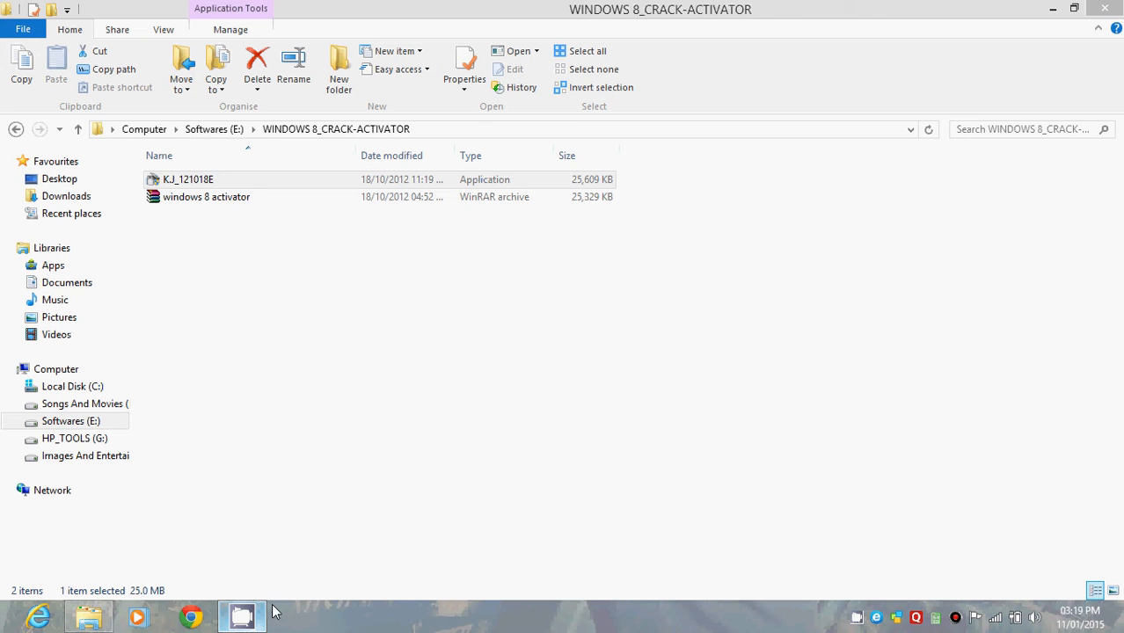
mouse_move(387, 389)
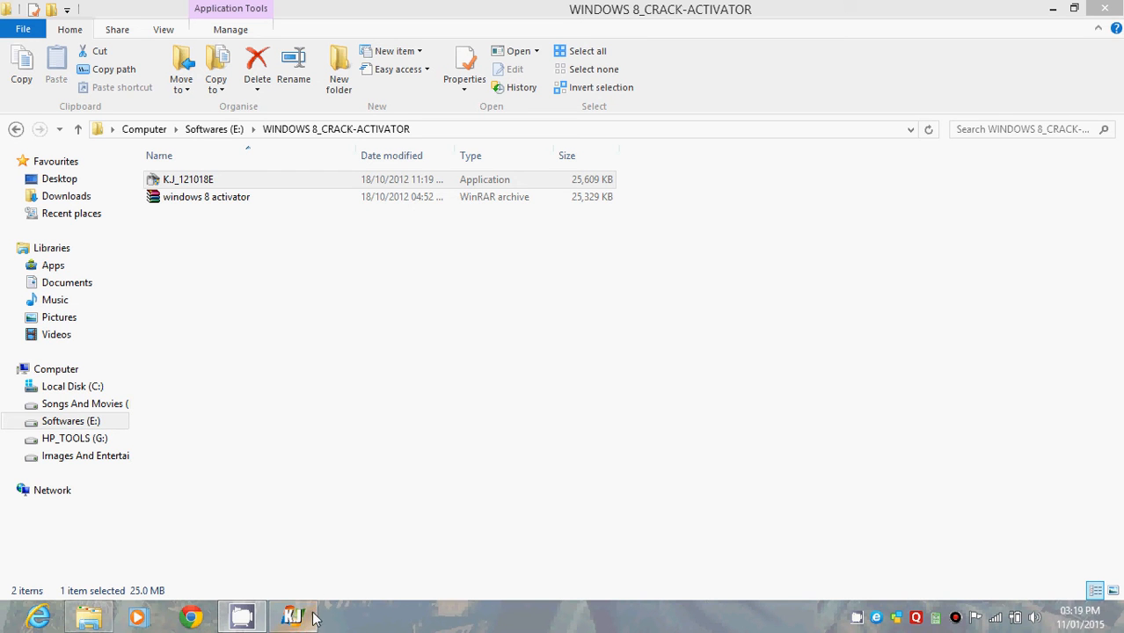
Step: Bring up KJ Windows 8 Loader and open its Windows 8 + Server 2012 options
click(293, 616)
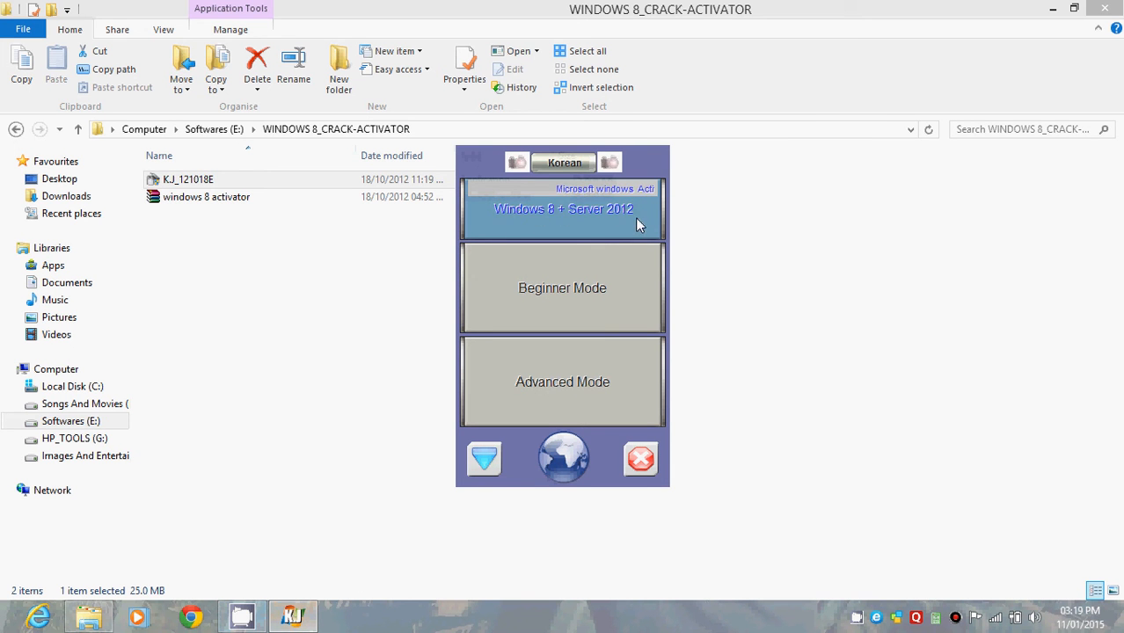
click(562, 208)
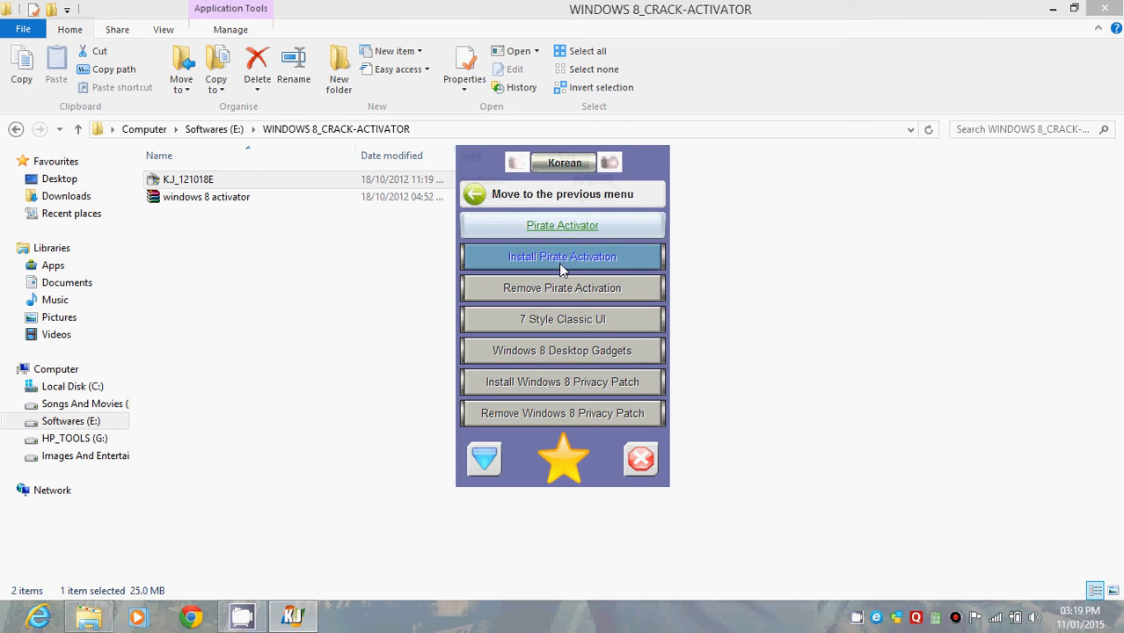
mouse_move(847, 195)
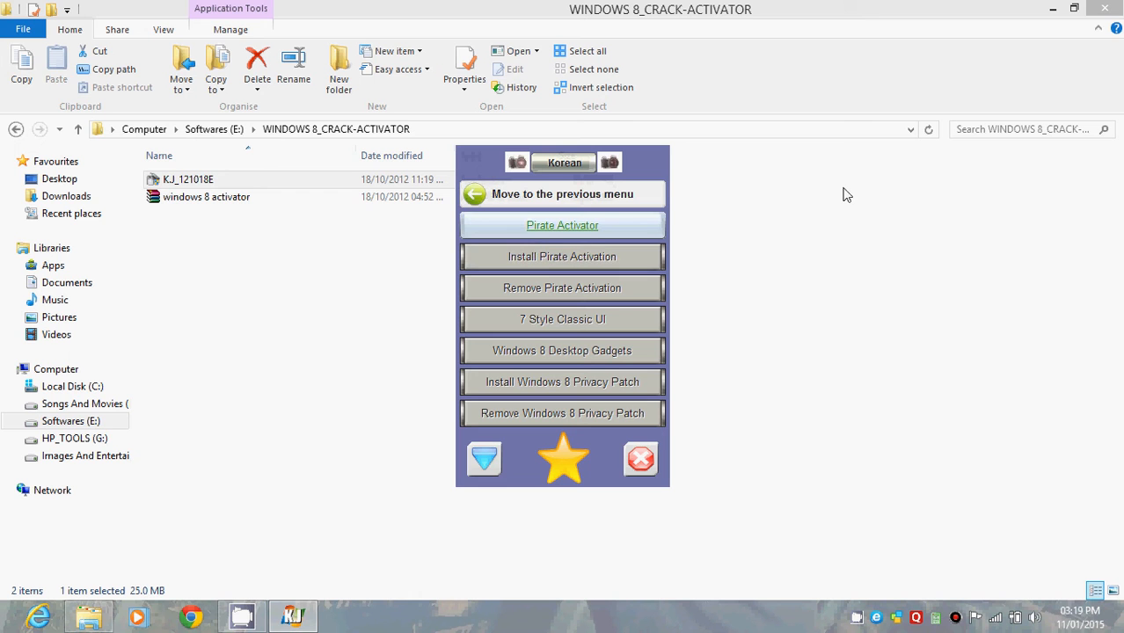
mouse_move(675, 183)
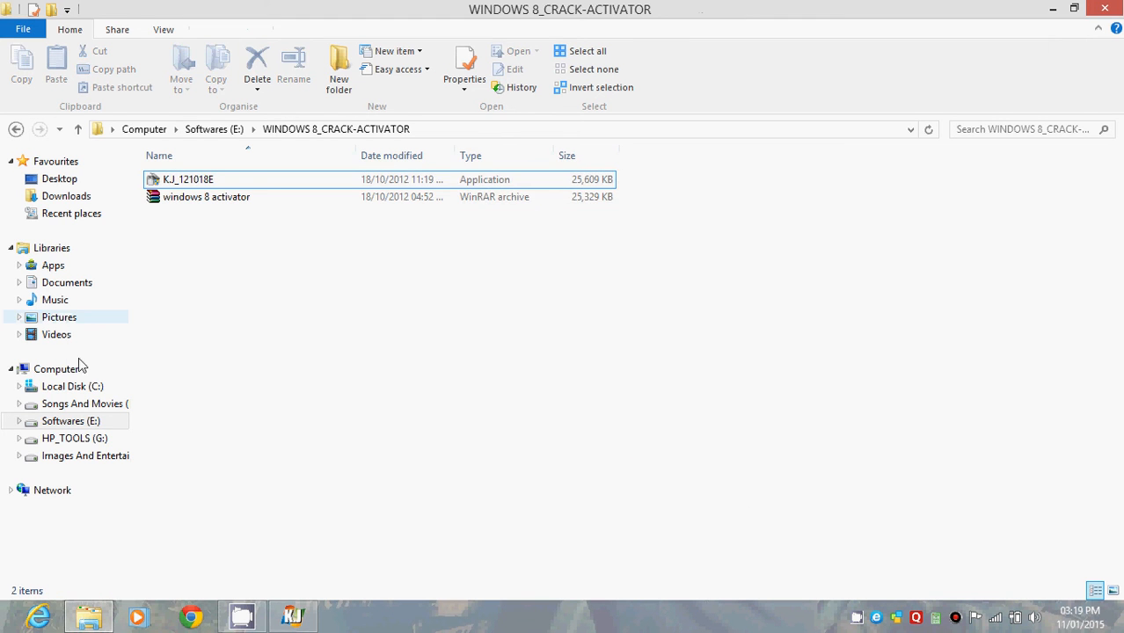
Step: Open System properties from the Computer view to check Windows 8 activation
click(56, 369)
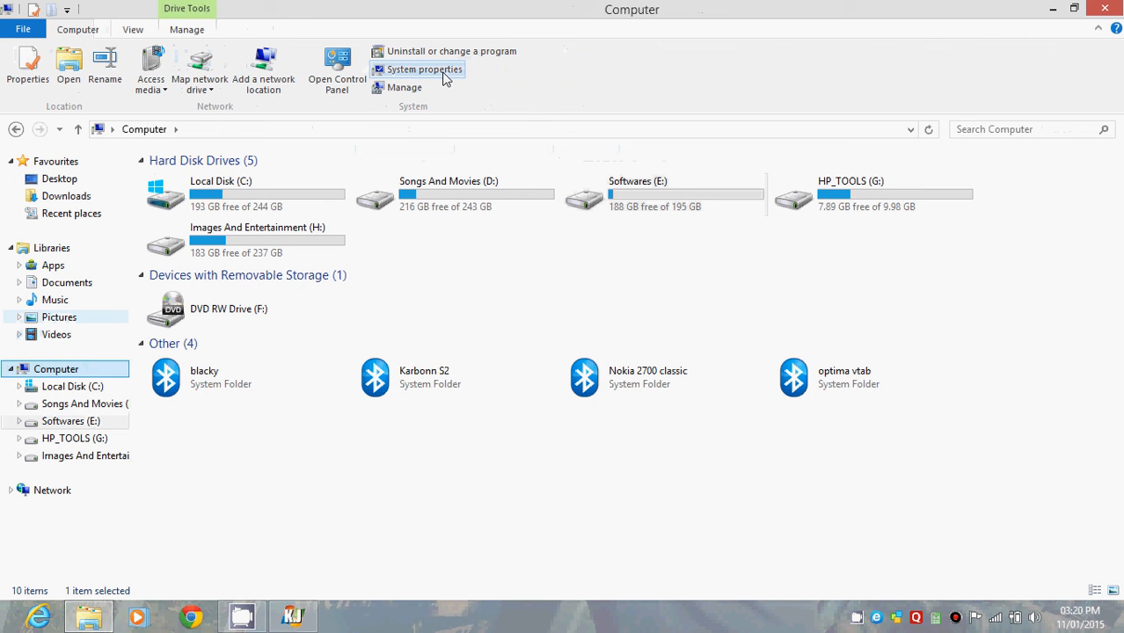
click(423, 69)
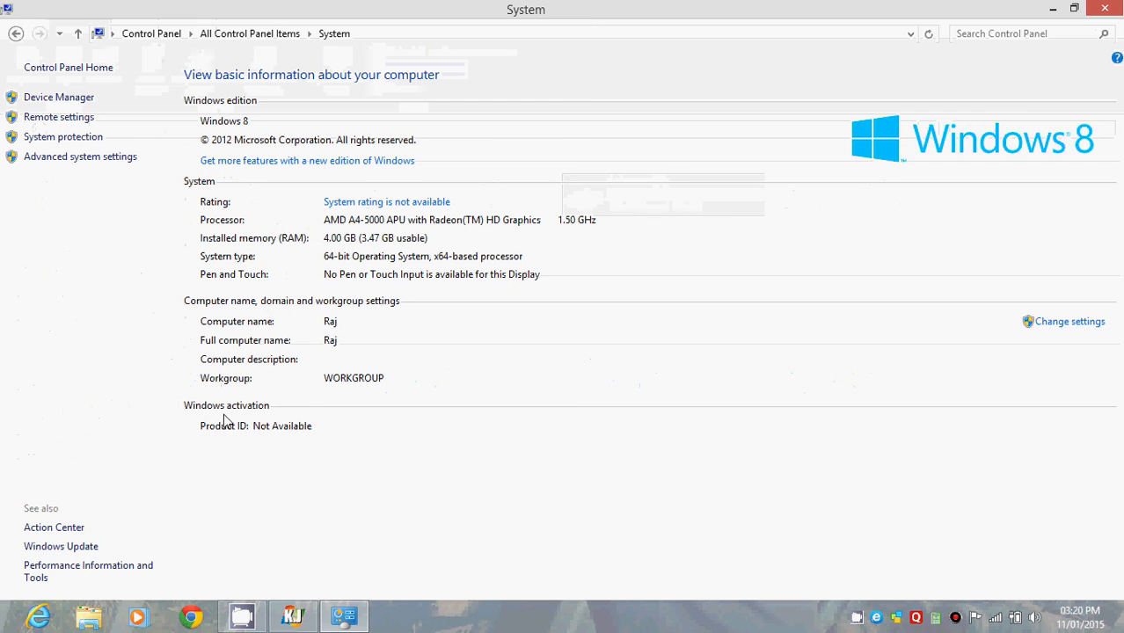
mouse_move(231, 435)
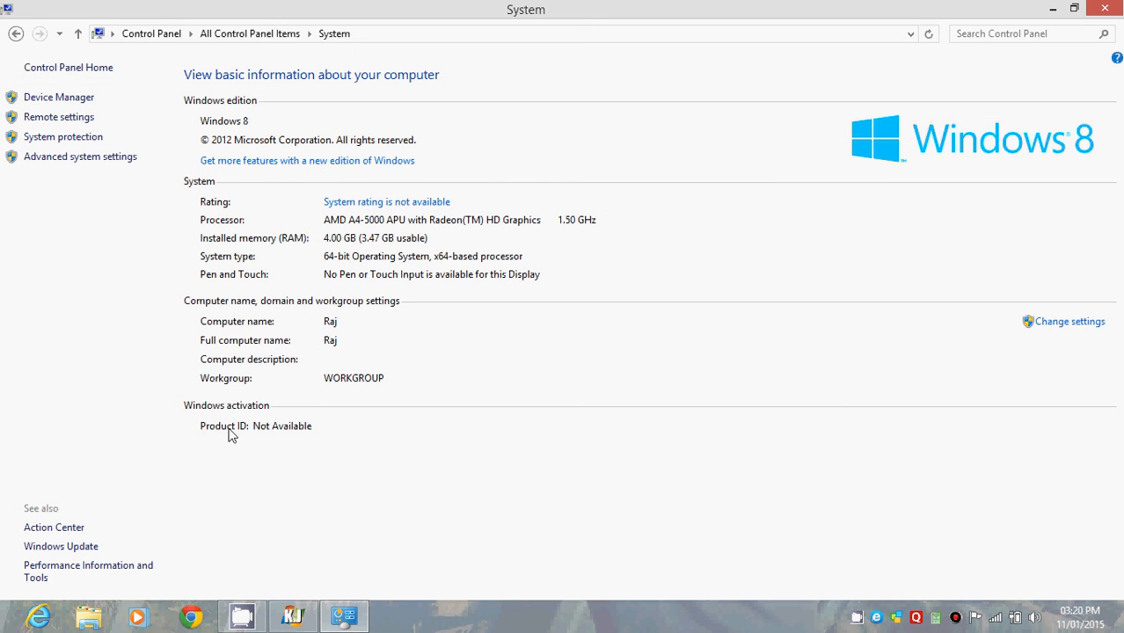
mouse_move(258, 437)
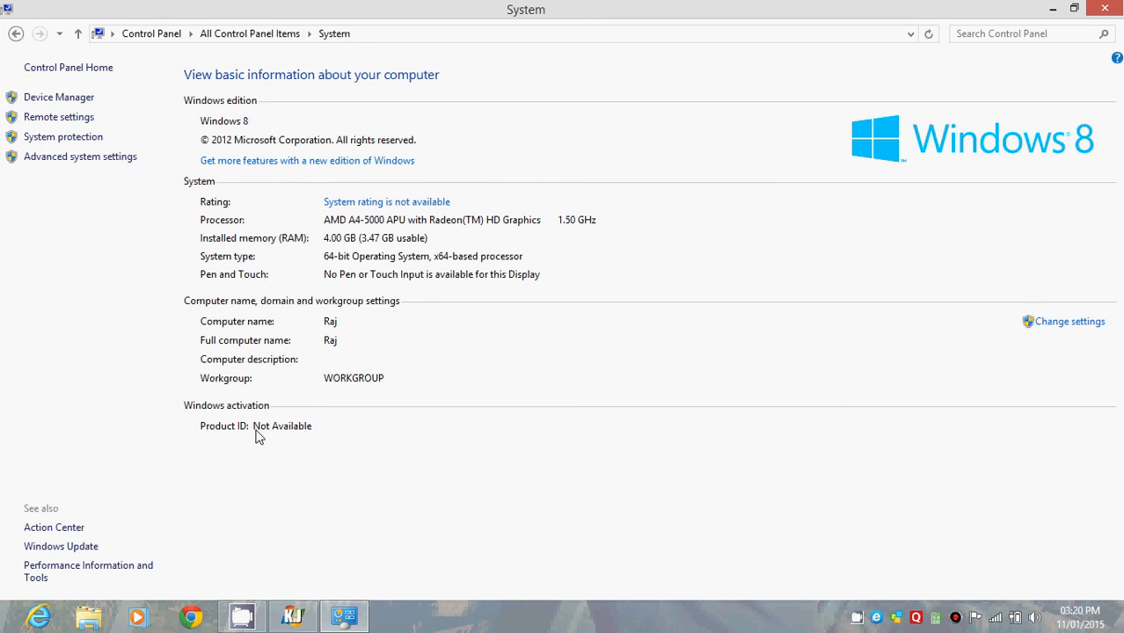
mouse_move(545, 347)
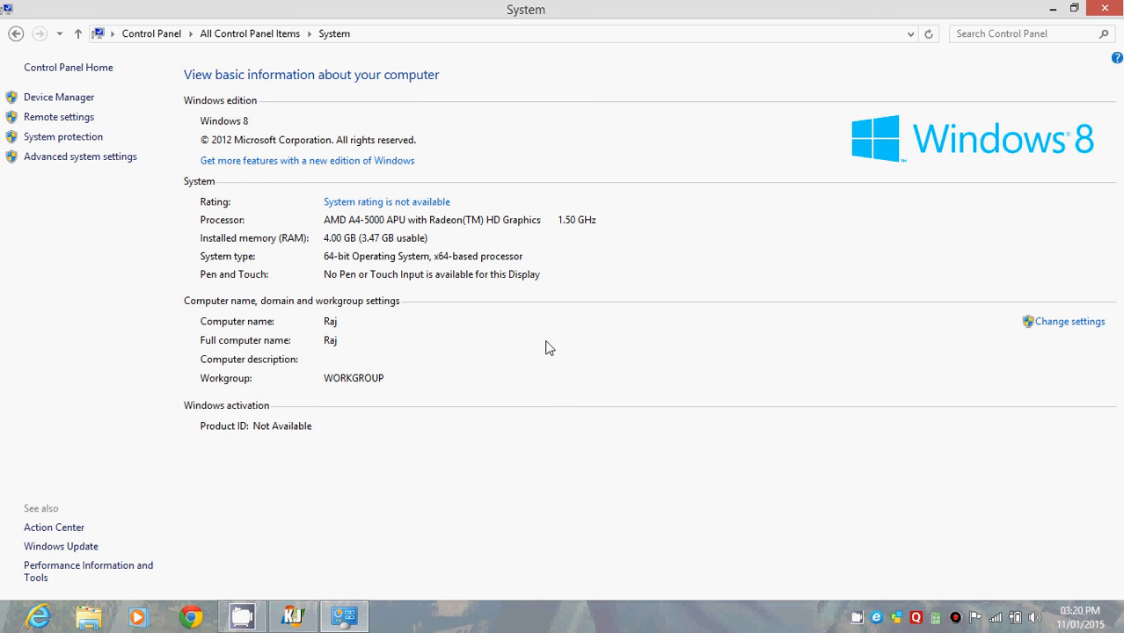
mouse_move(468, 177)
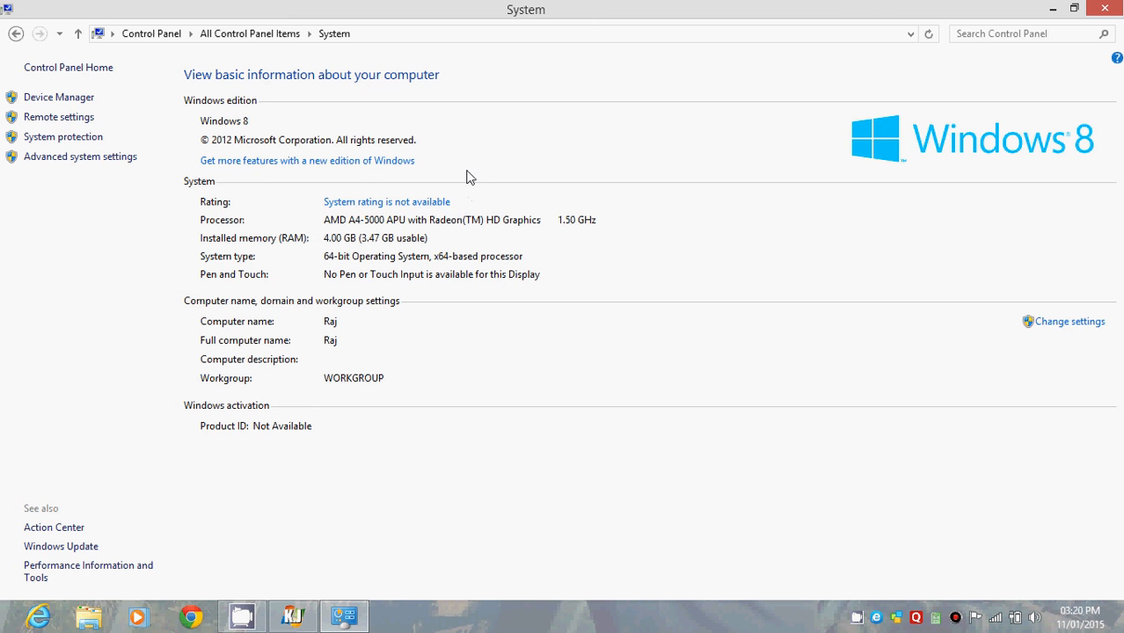